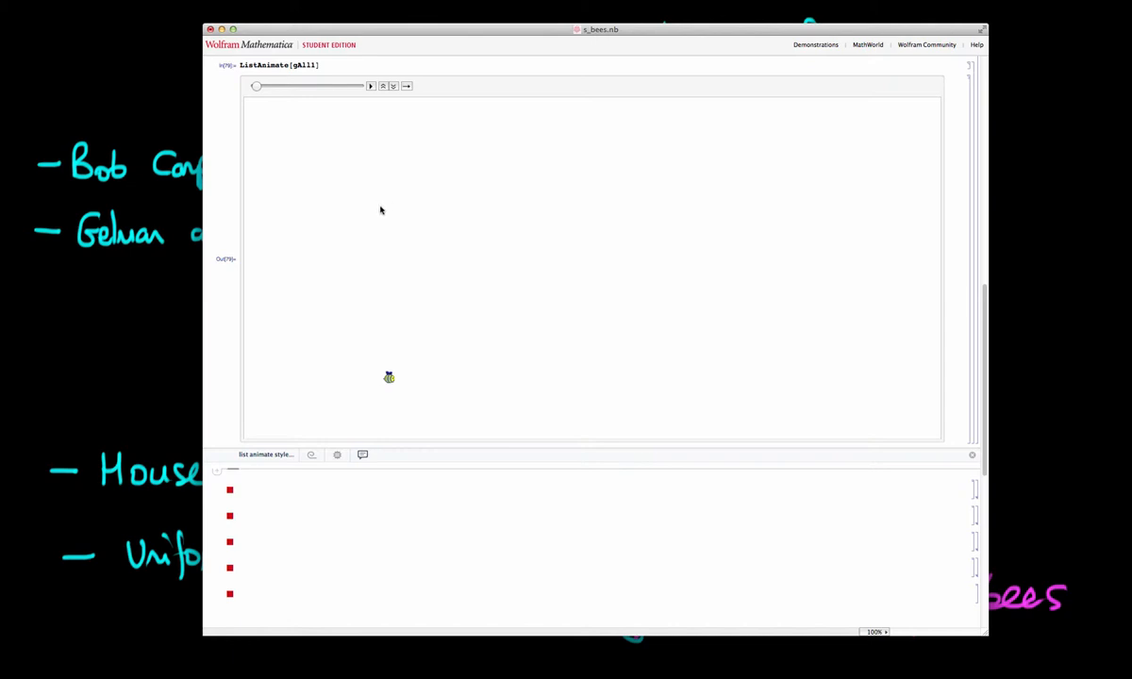
mouse_move(405, 390)
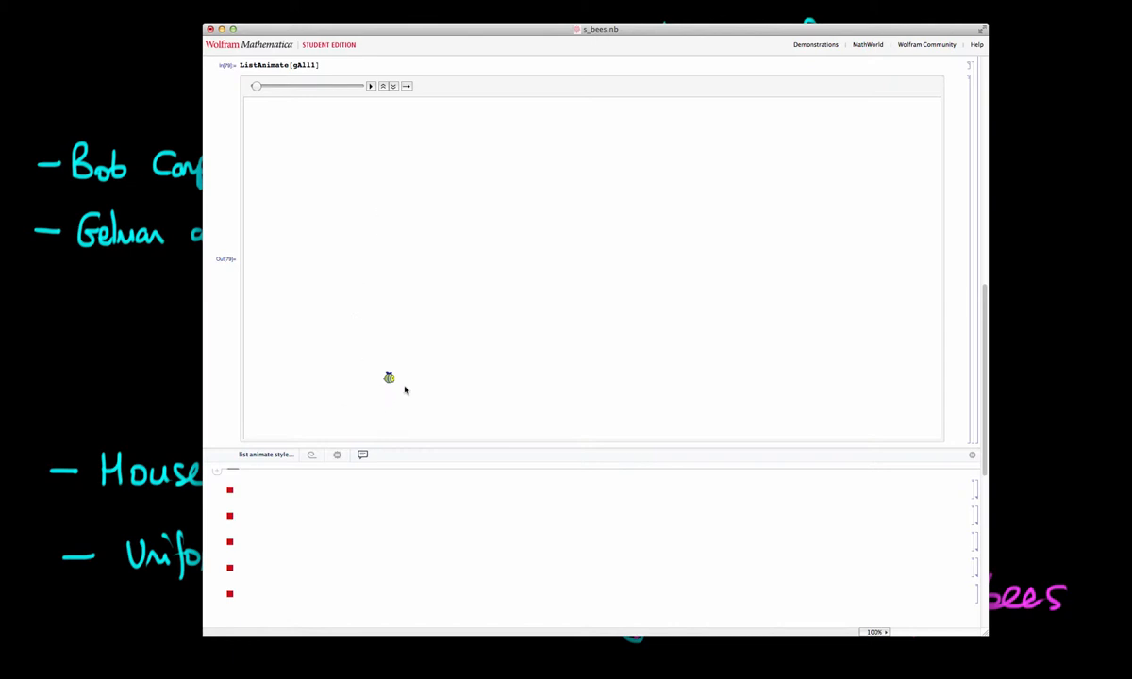
mouse_move(394, 365)
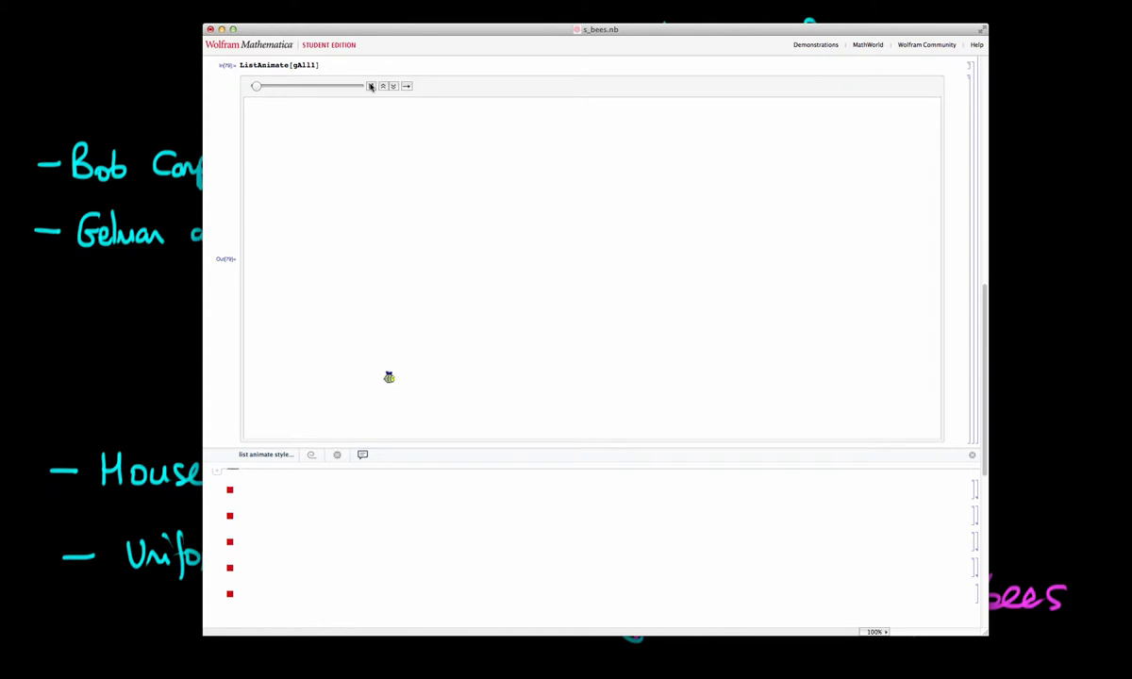
Play the single bee's random-walk animation and scrub its slider.
click(371, 86)
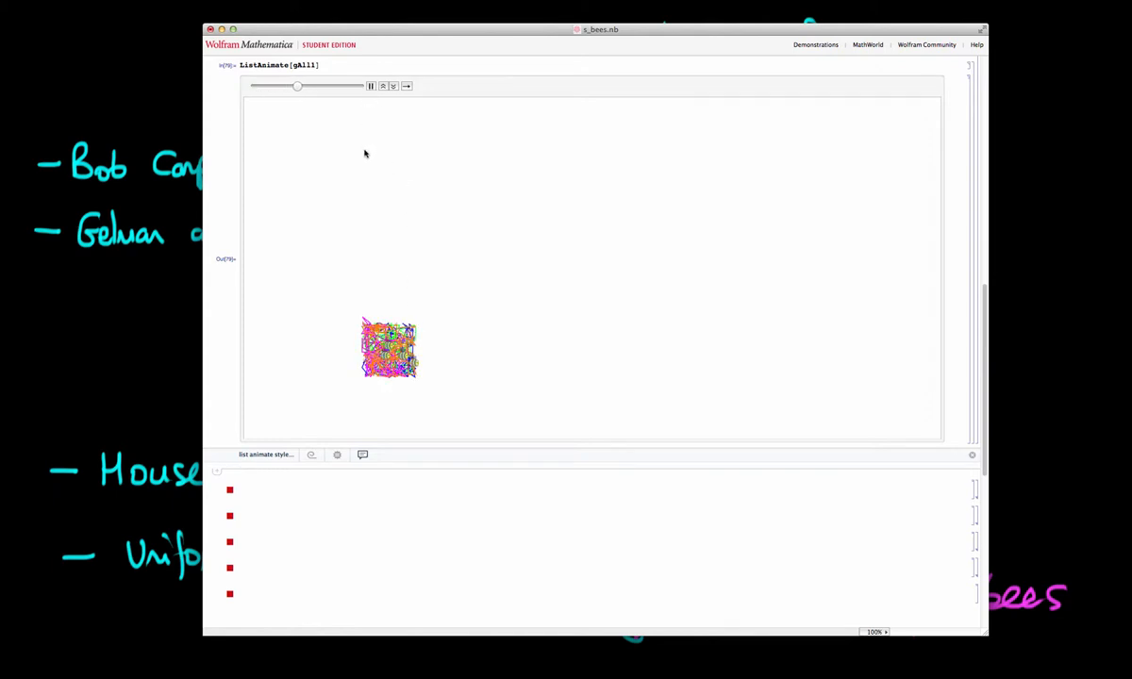
drag(298, 86, 337, 86)
text(2)
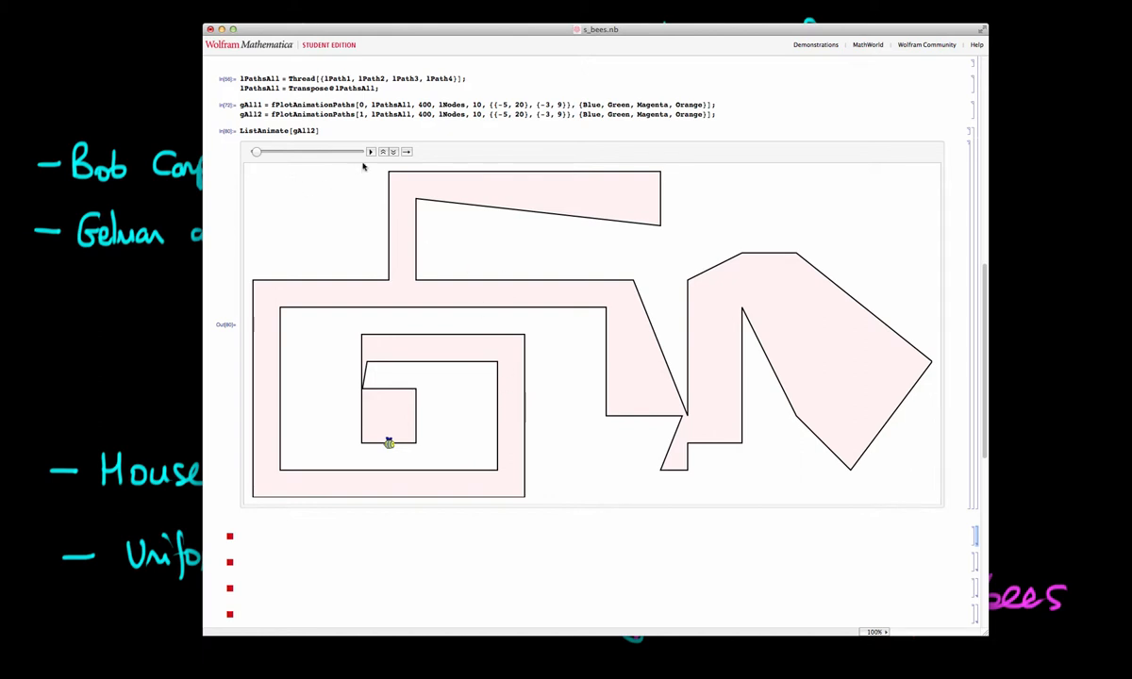
Play the house-outline bee animation, scrubbing until colored paths fill the inner square.
click(371, 151)
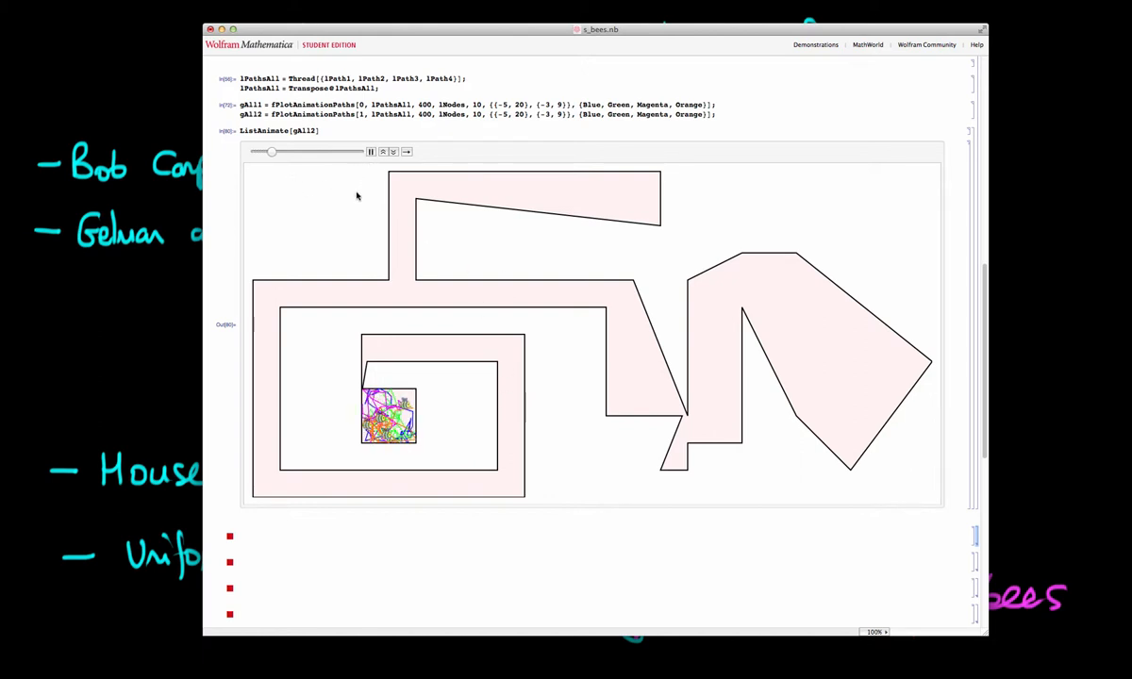
drag(272, 152, 310, 151)
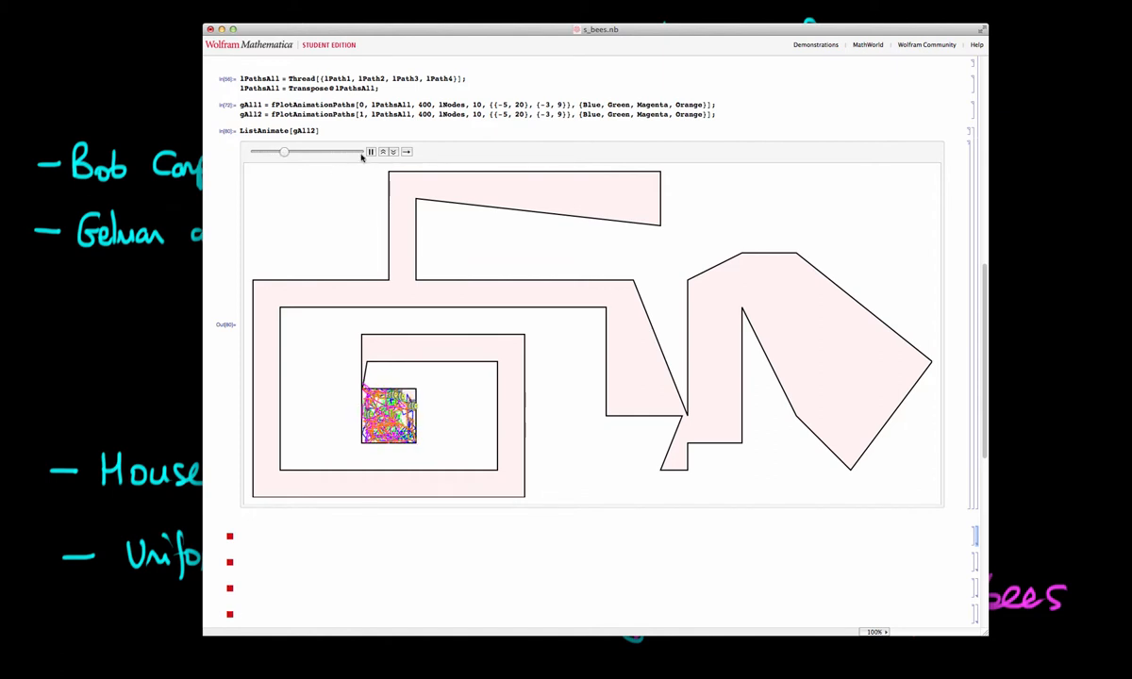
drag(284, 152, 329, 152)
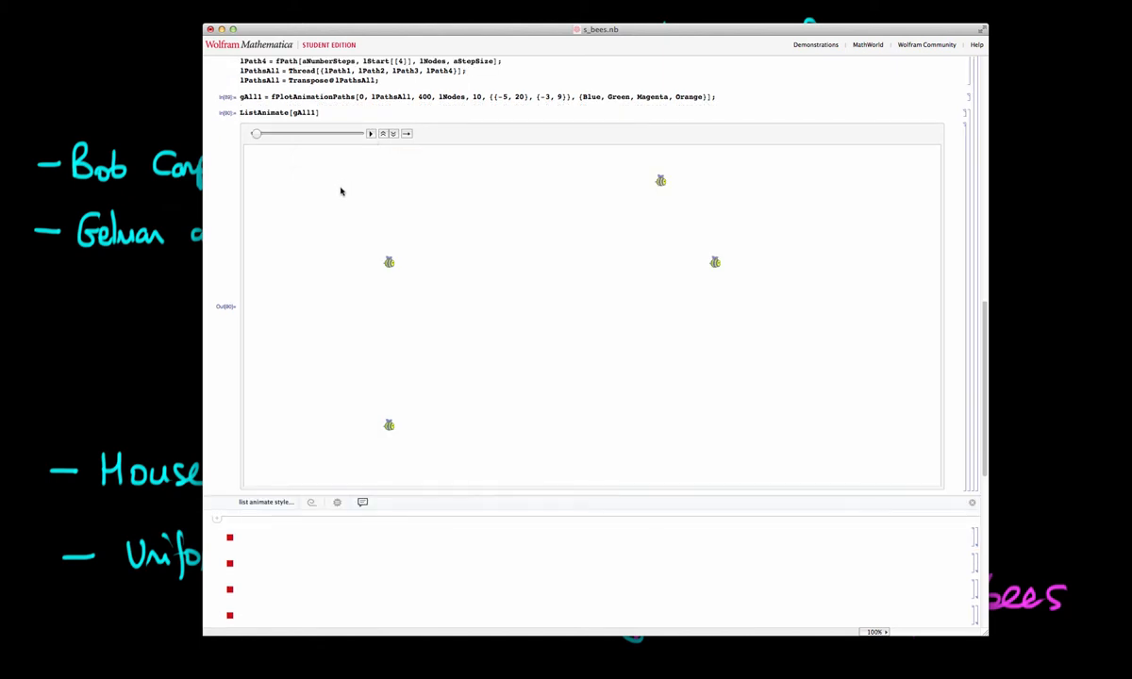
mouse_move(338, 196)
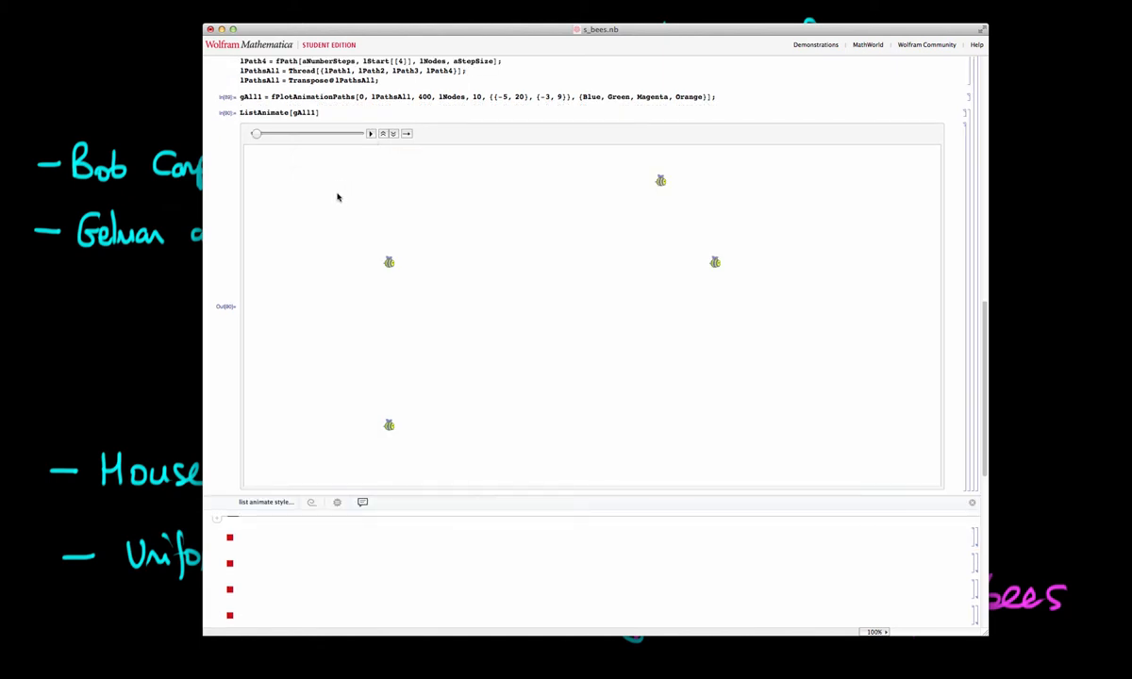
mouse_move(340, 195)
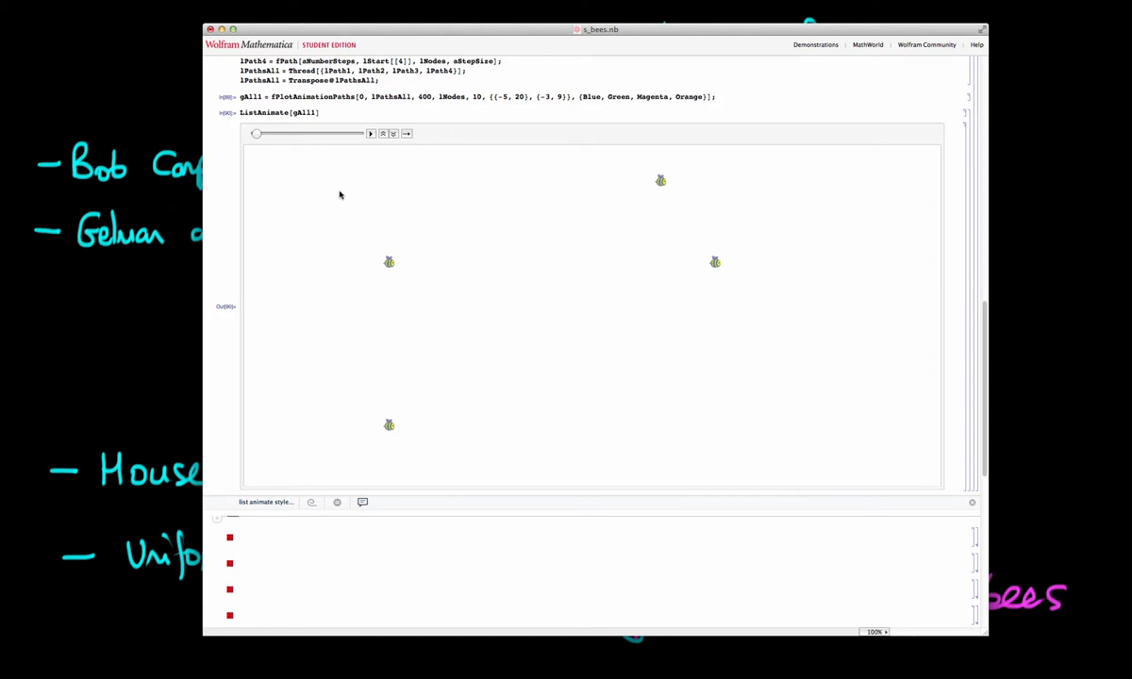
mouse_move(358, 158)
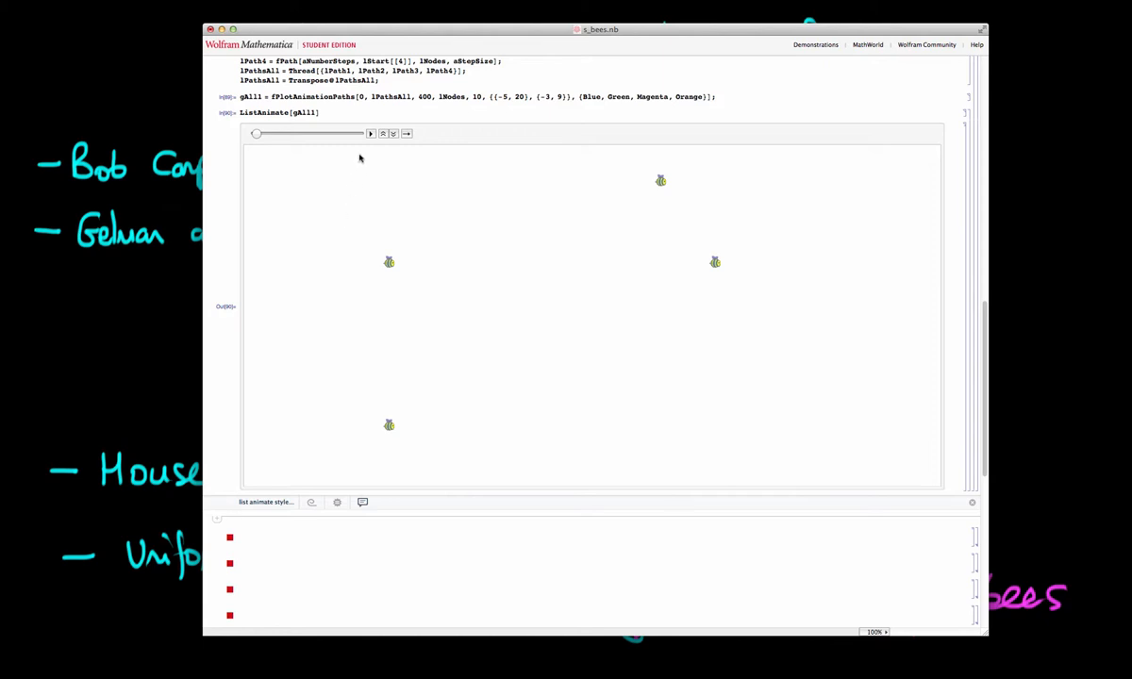
Run the four-bee animation from dispersed starts, scrub back, then pause it.
click(370, 133)
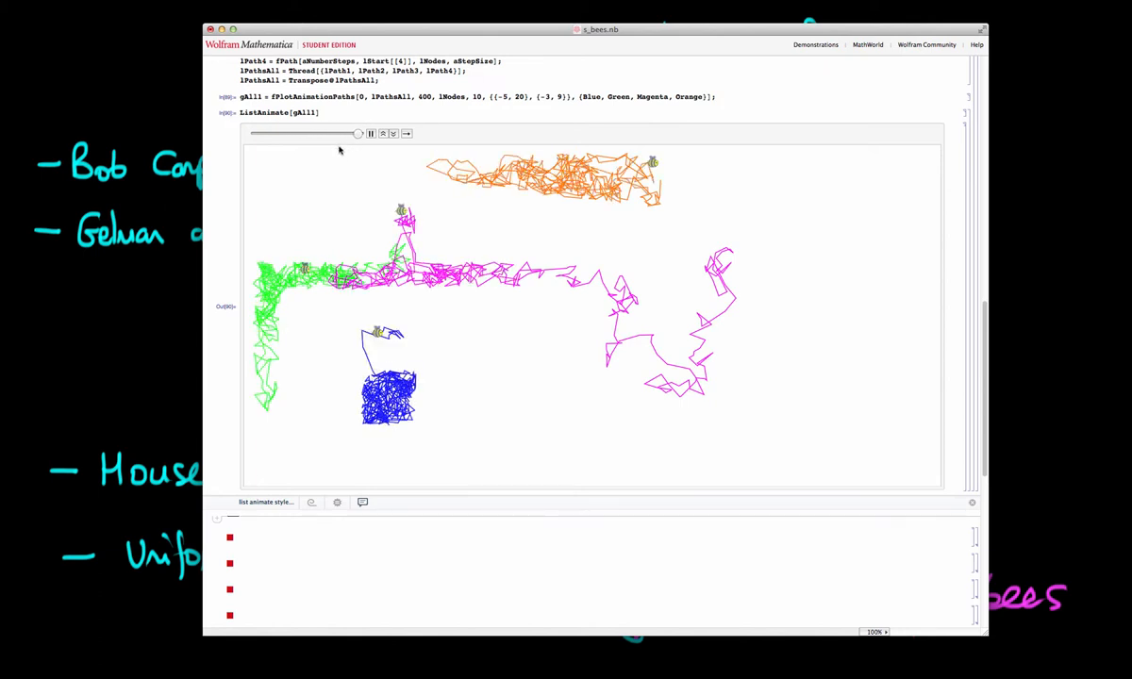
drag(357, 133, 290, 133)
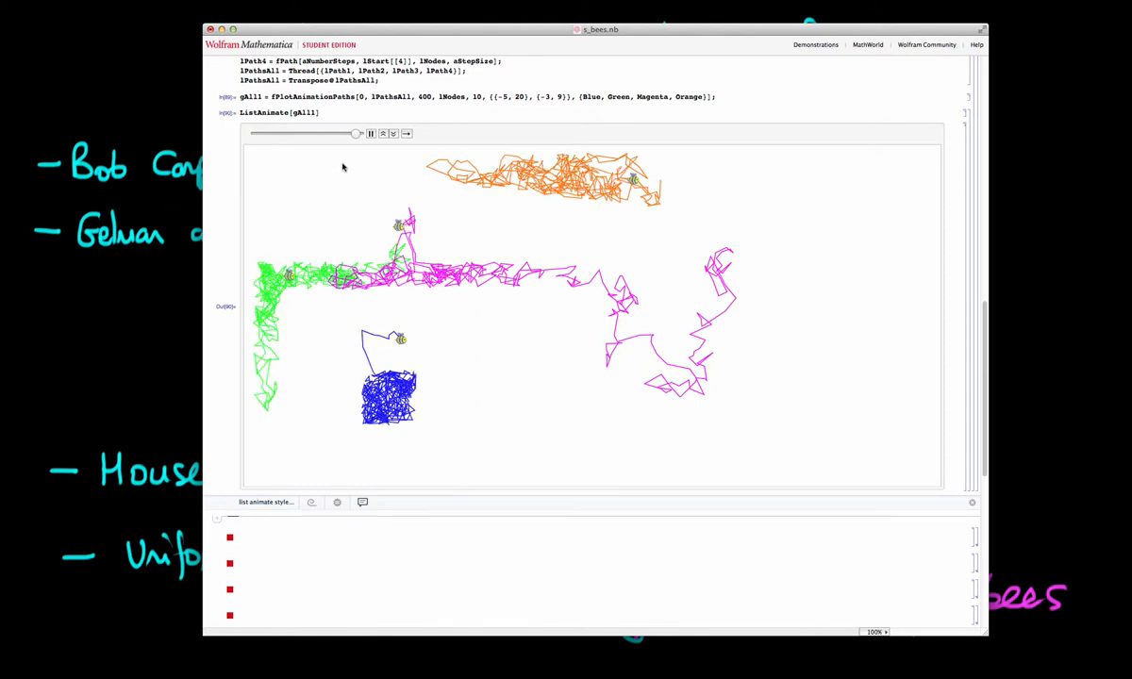
click(370, 133)
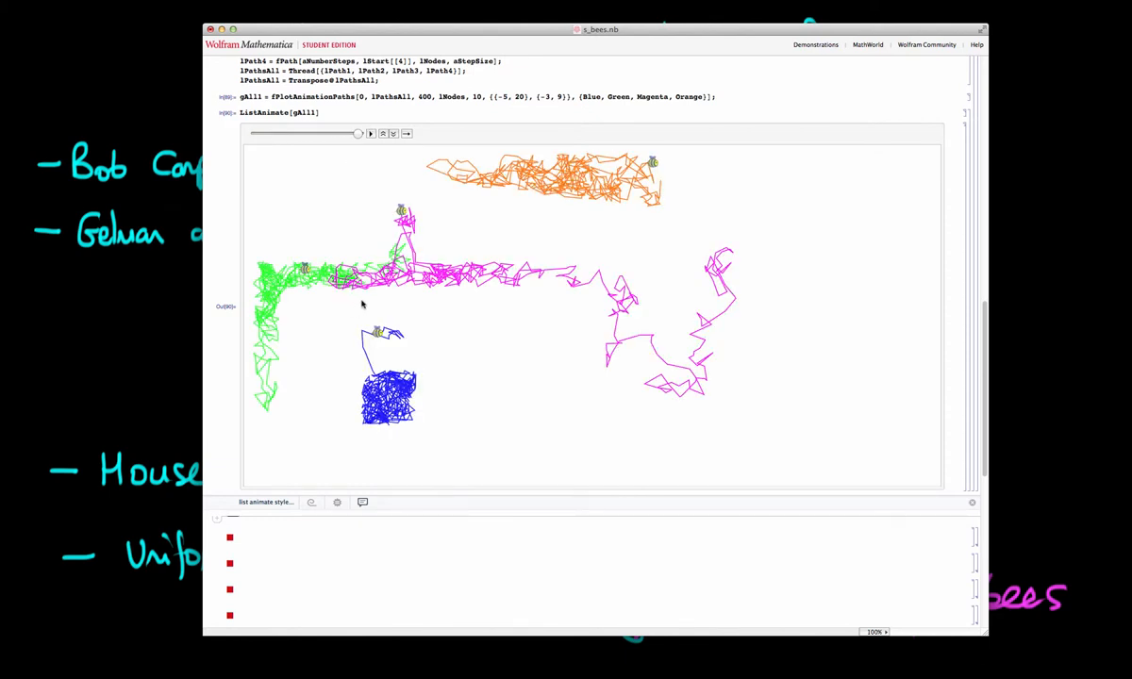
mouse_move(344, 314)
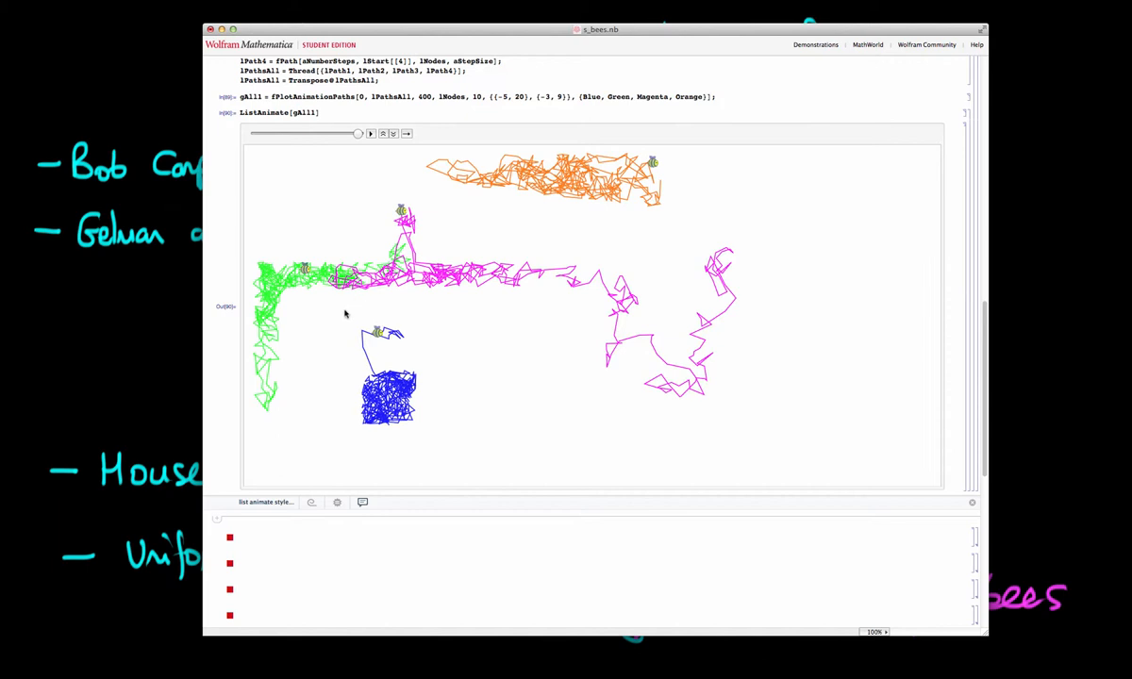
mouse_move(344, 315)
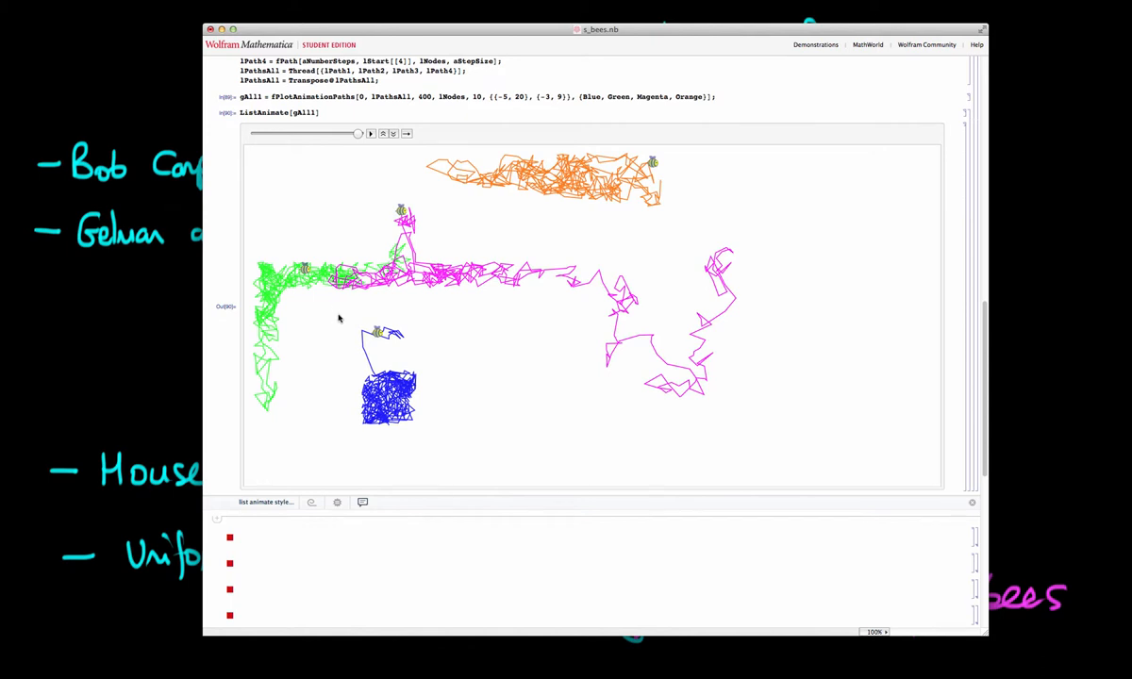
mouse_move(347, 314)
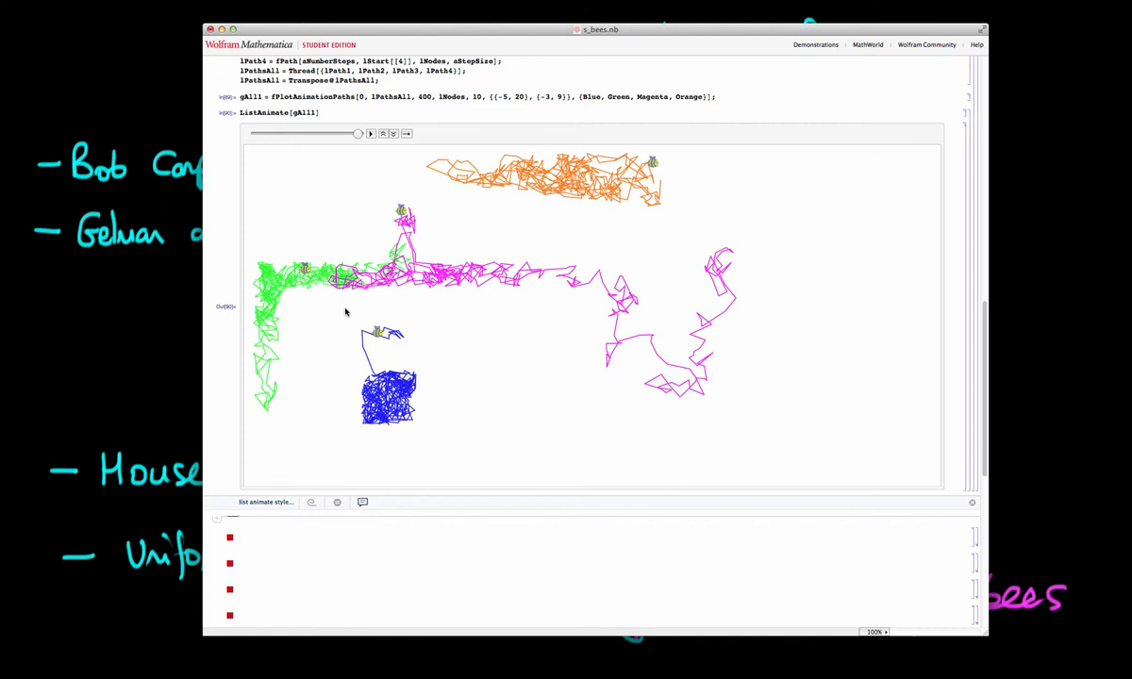
mouse_move(348, 311)
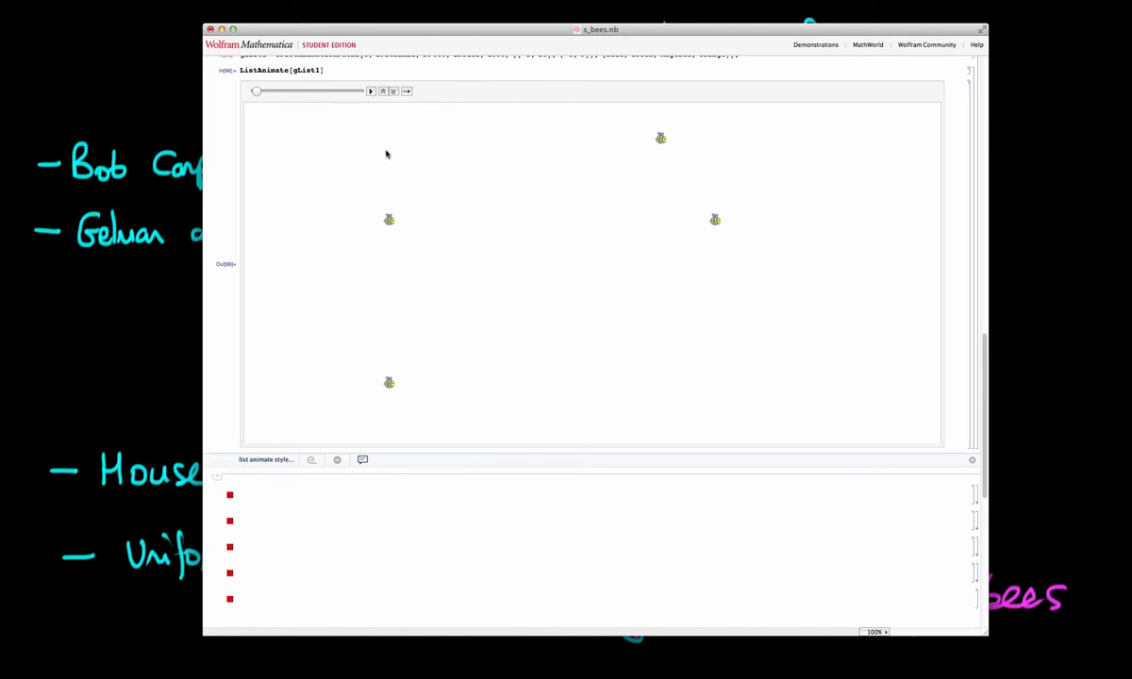
mouse_move(395, 150)
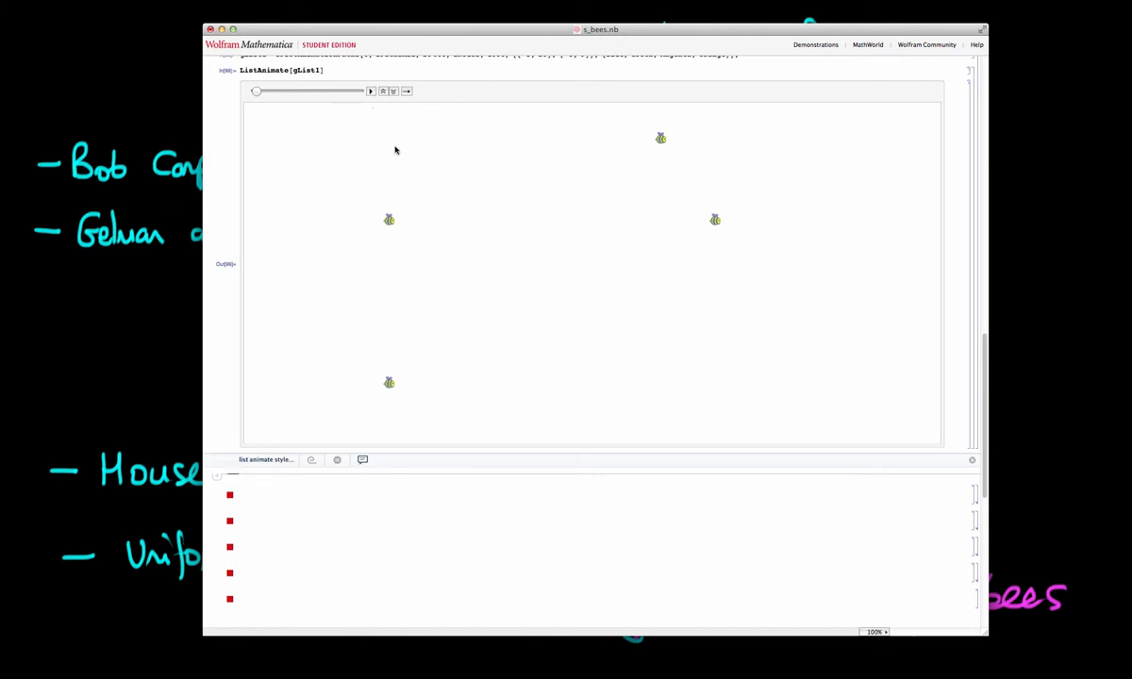
mouse_move(421, 357)
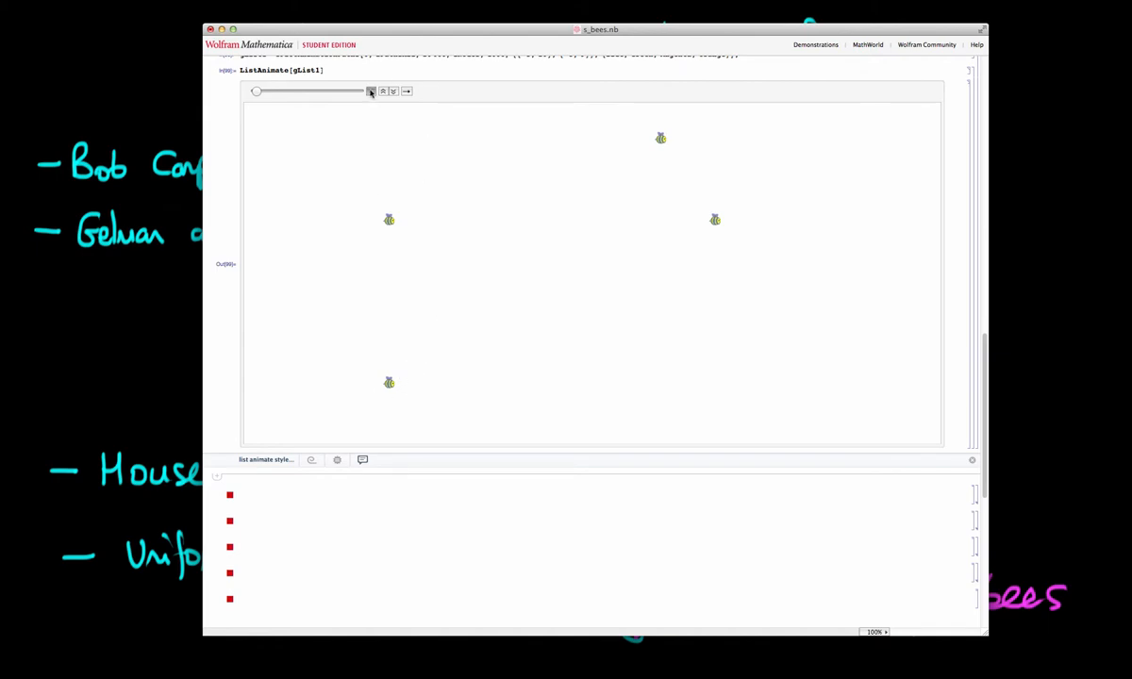
Run the longer four-bee ListAnimate[gList1] animation, scrub it, then pause.
click(371, 90)
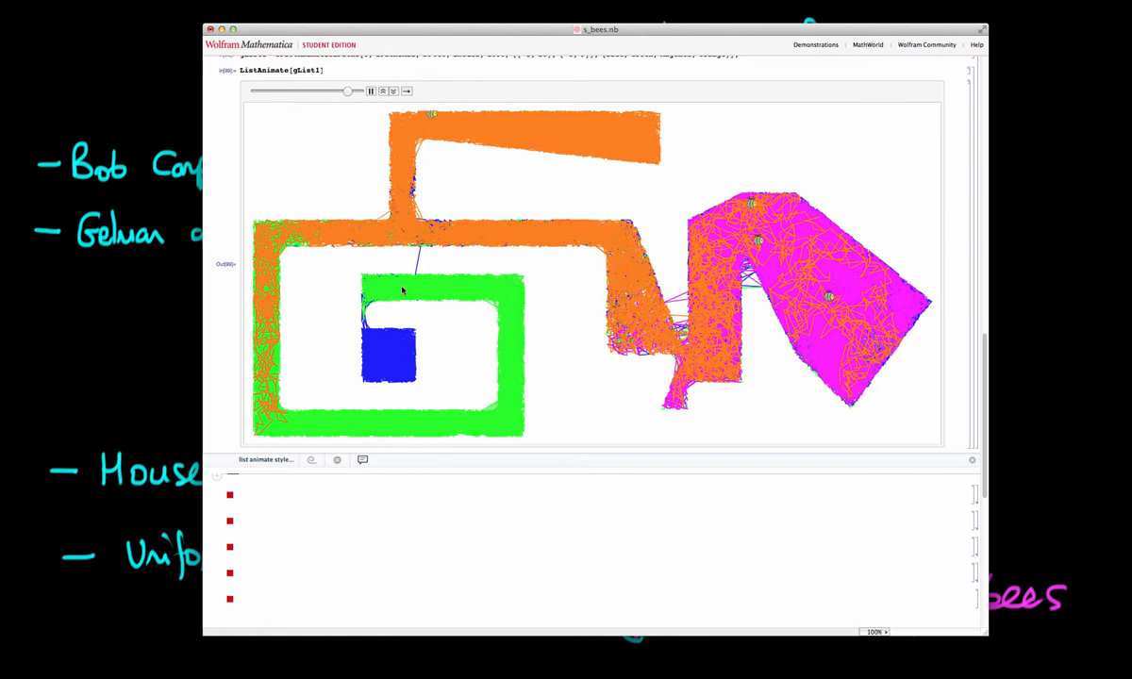
drag(347, 90, 273, 91)
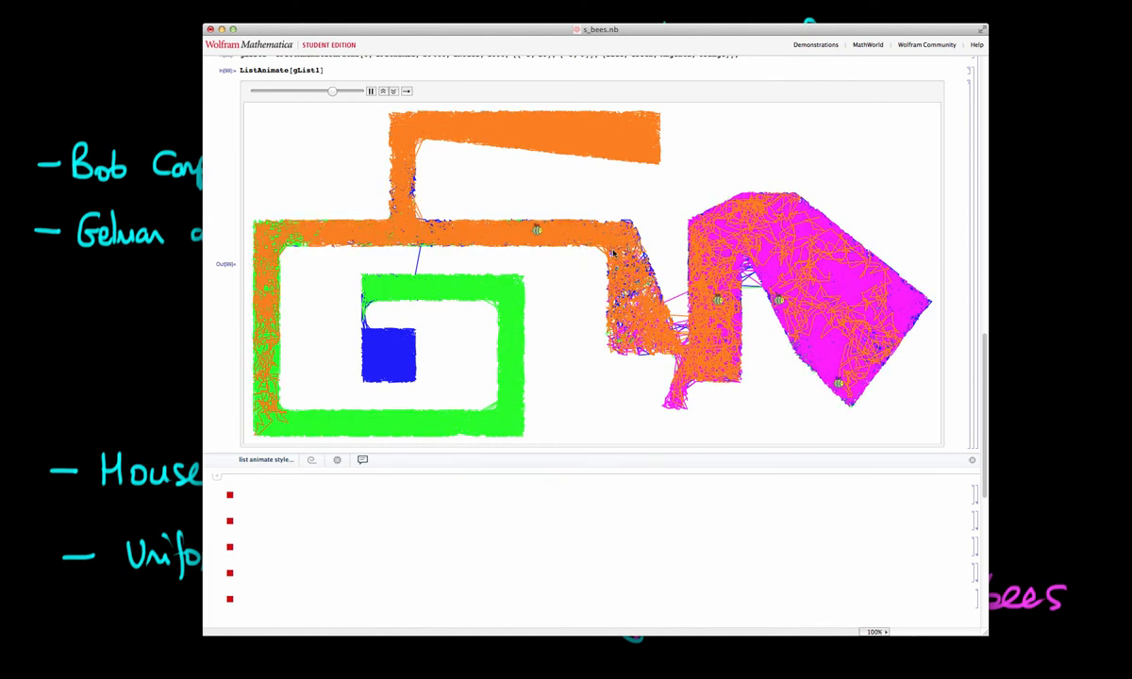
click(371, 90)
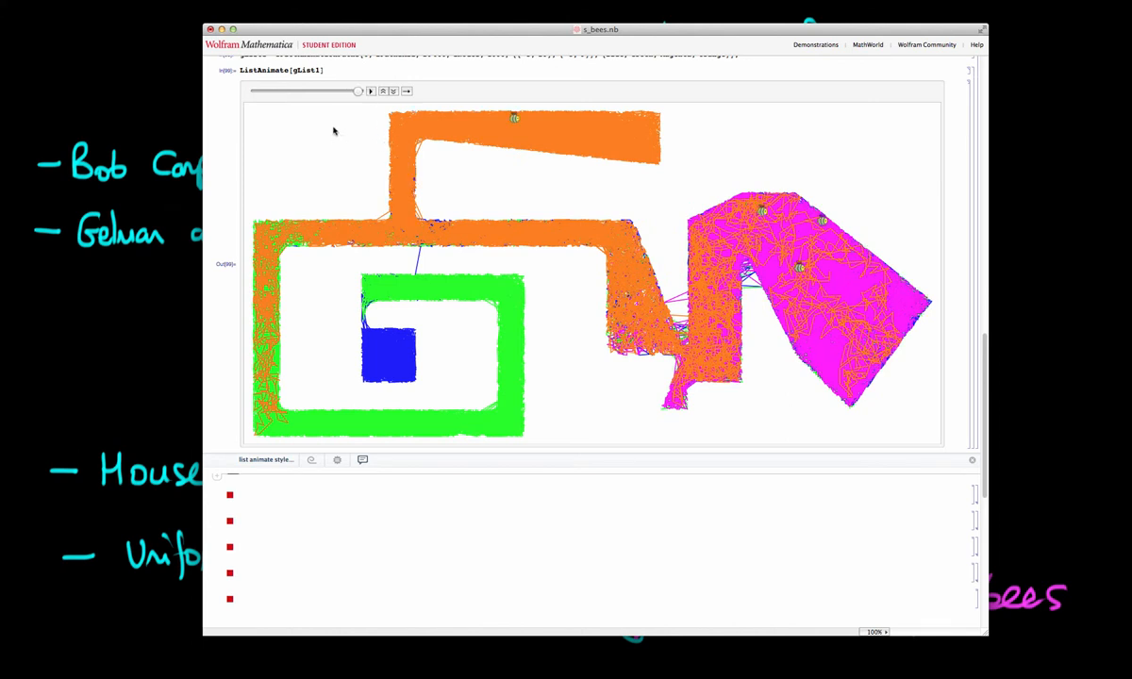
mouse_move(206, 261)
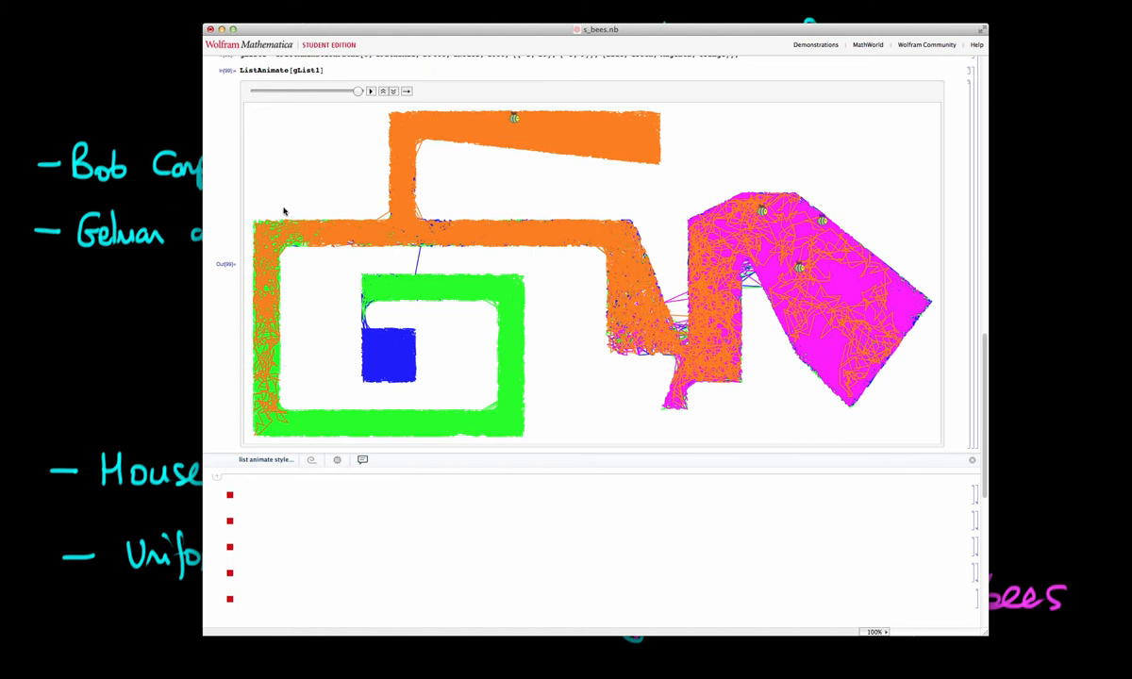
mouse_move(322, 117)
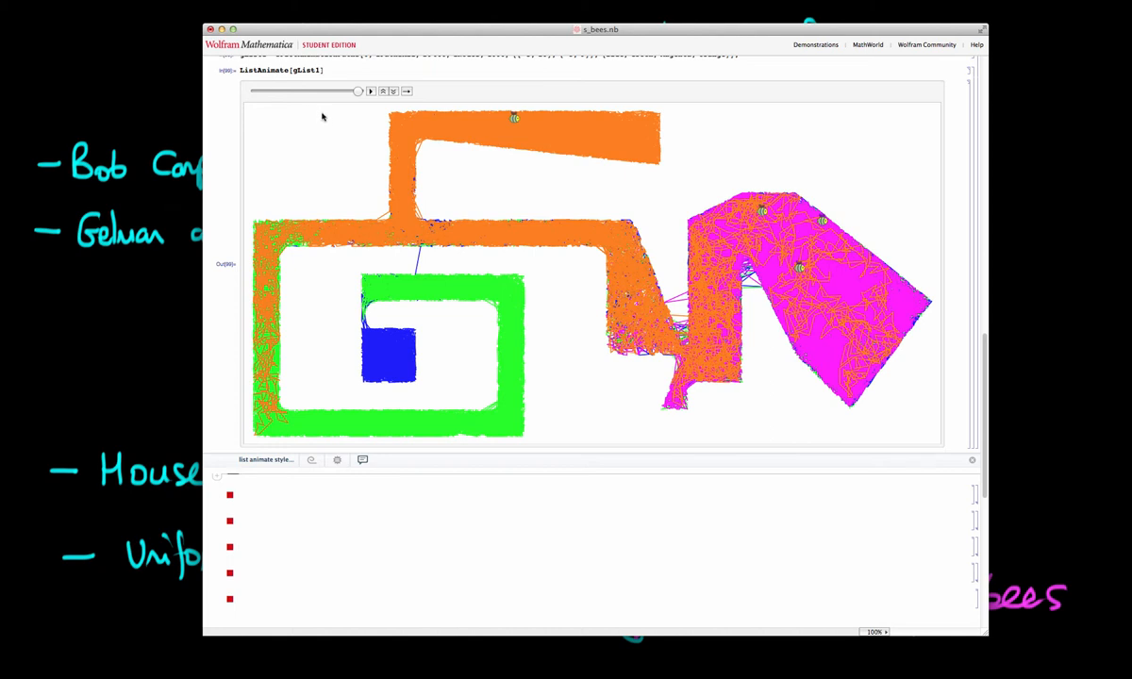
mouse_move(304, 137)
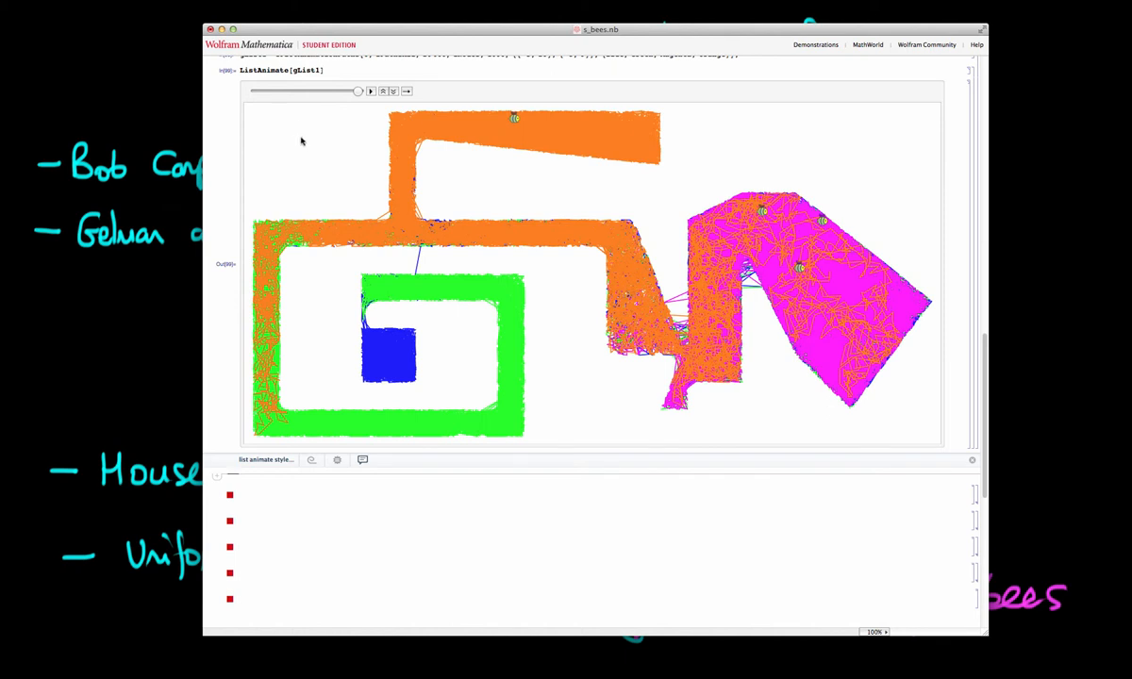
mouse_move(297, 149)
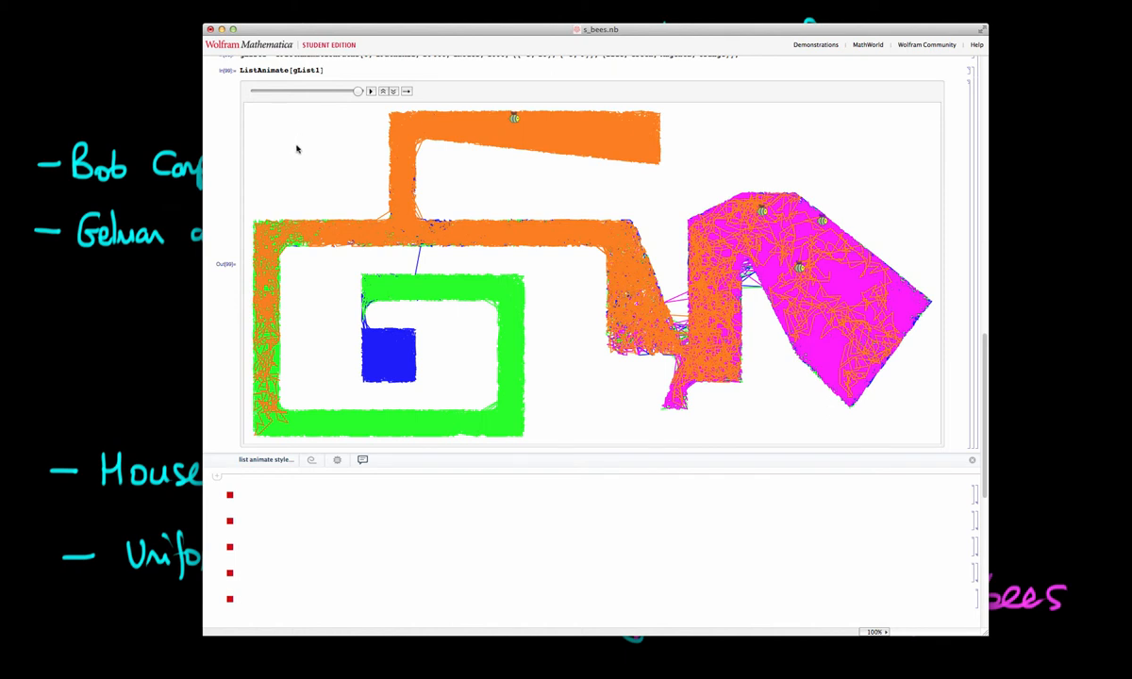
mouse_move(290, 159)
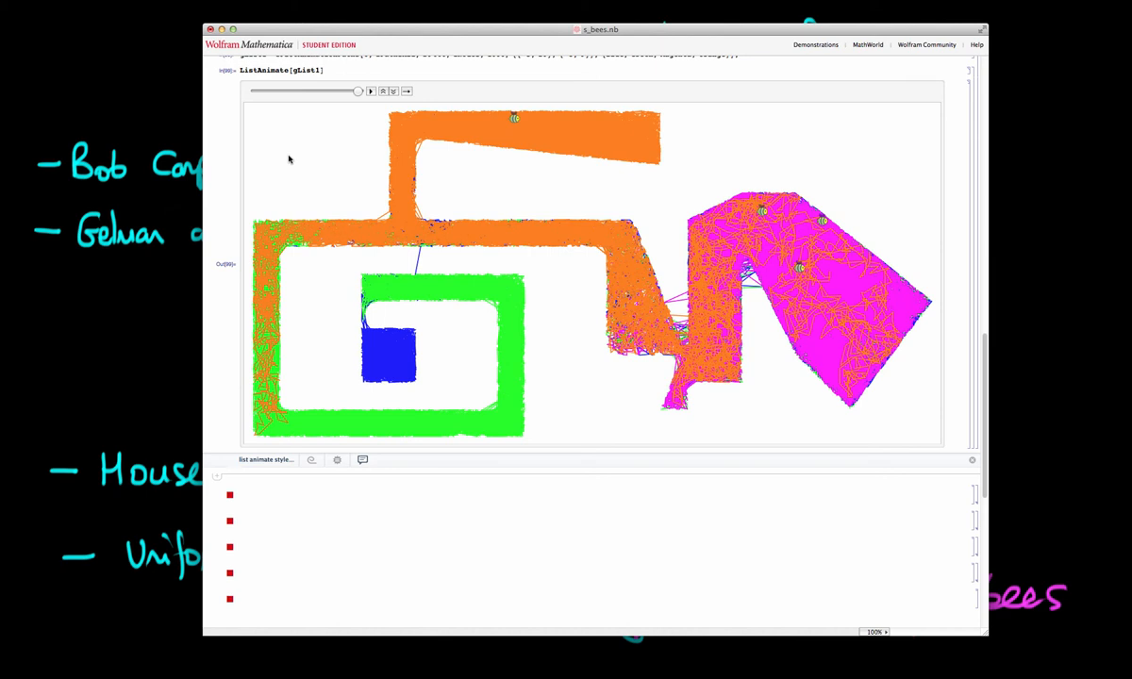
mouse_move(340, 154)
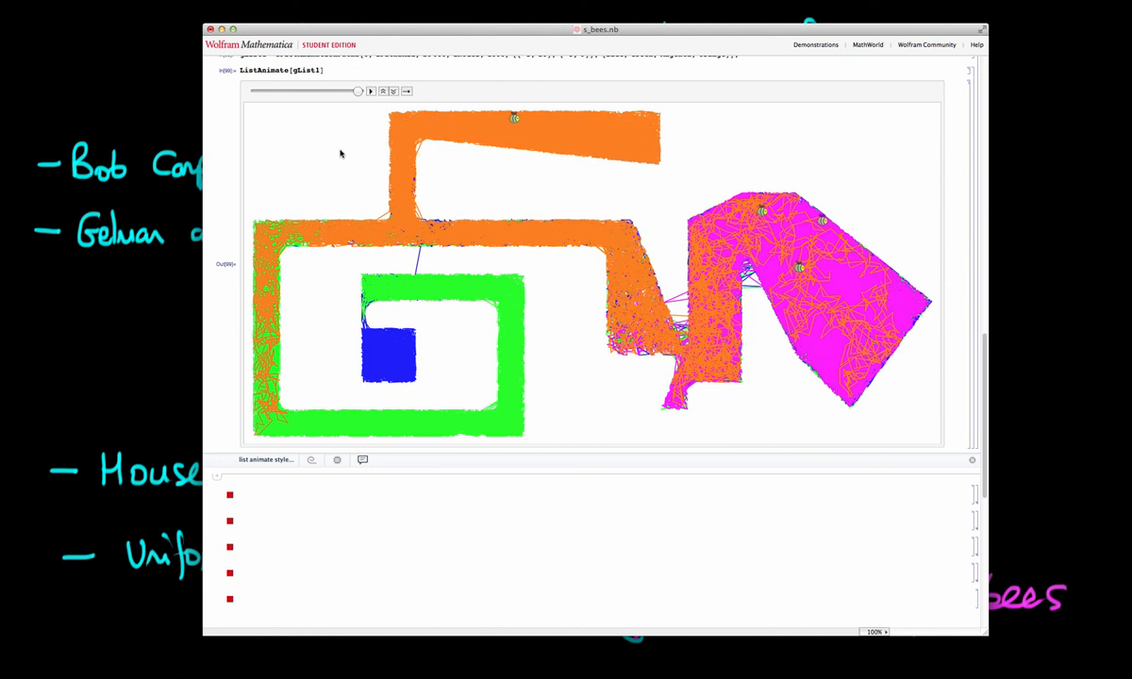
mouse_move(286, 159)
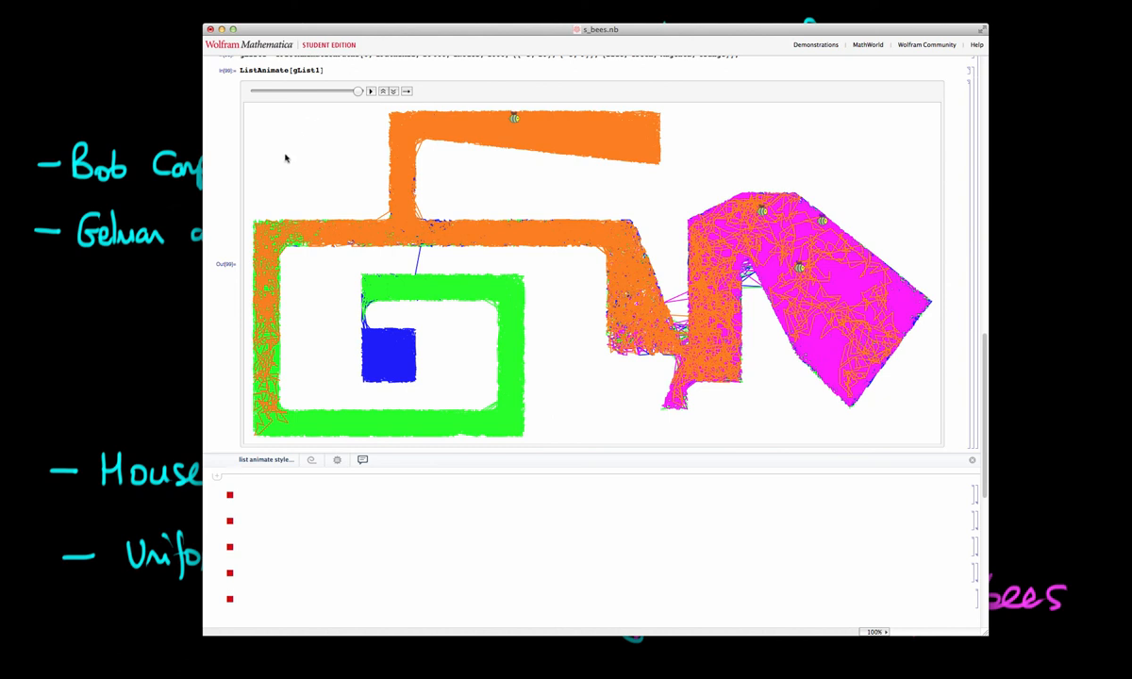
mouse_move(307, 145)
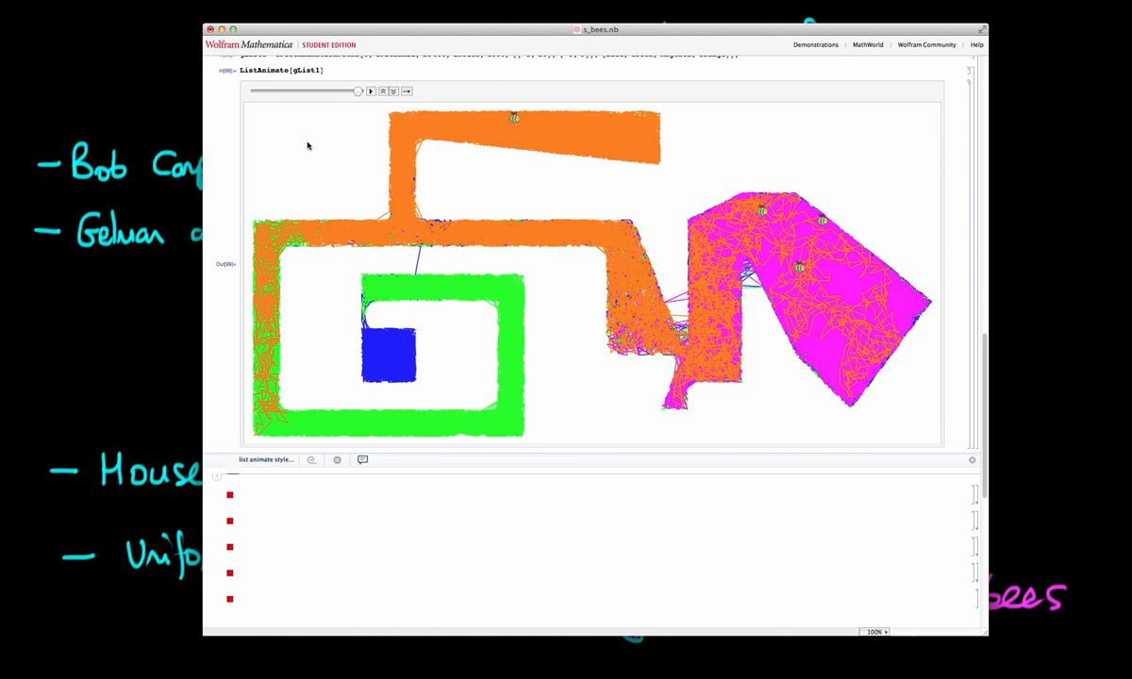